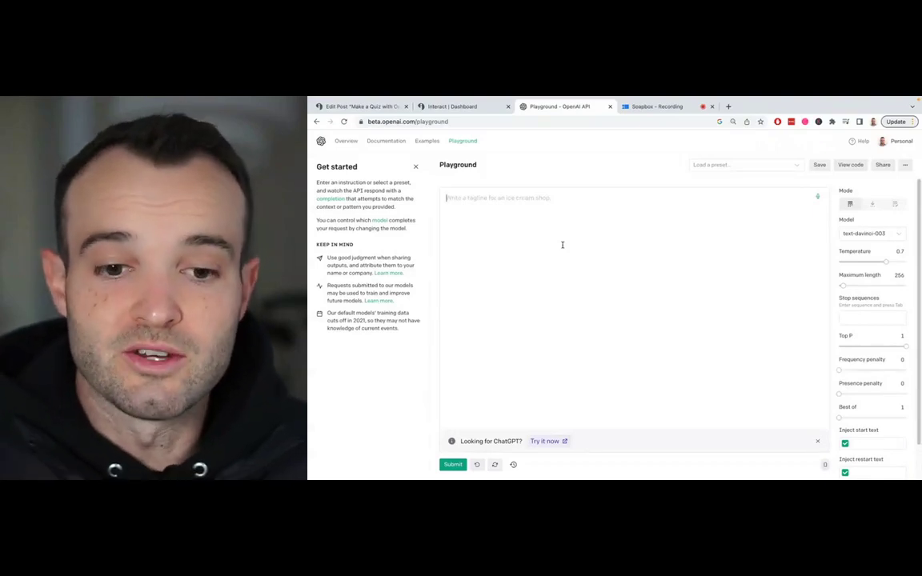
Prompt the Playground for a five-question, four-outcome skin type quiz, then return to the Edit Post tab
type("Write a skin type quiz with five questions and four outcomes and show the results")
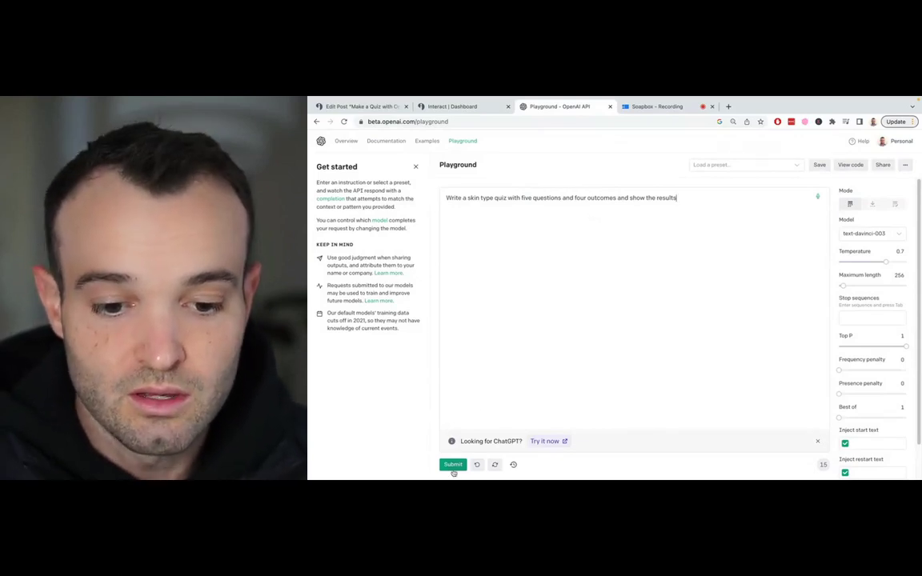
left_click(453, 465)
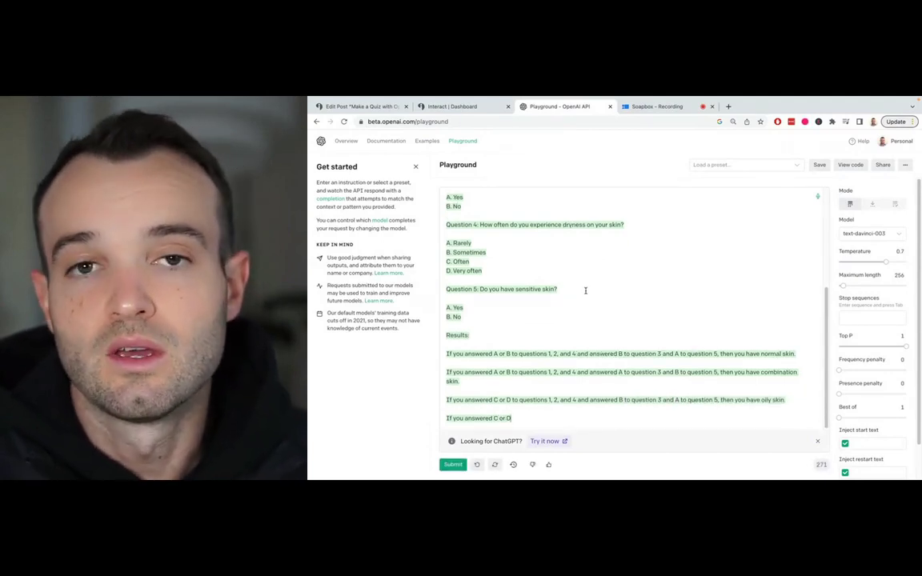
mouse_move(576, 315)
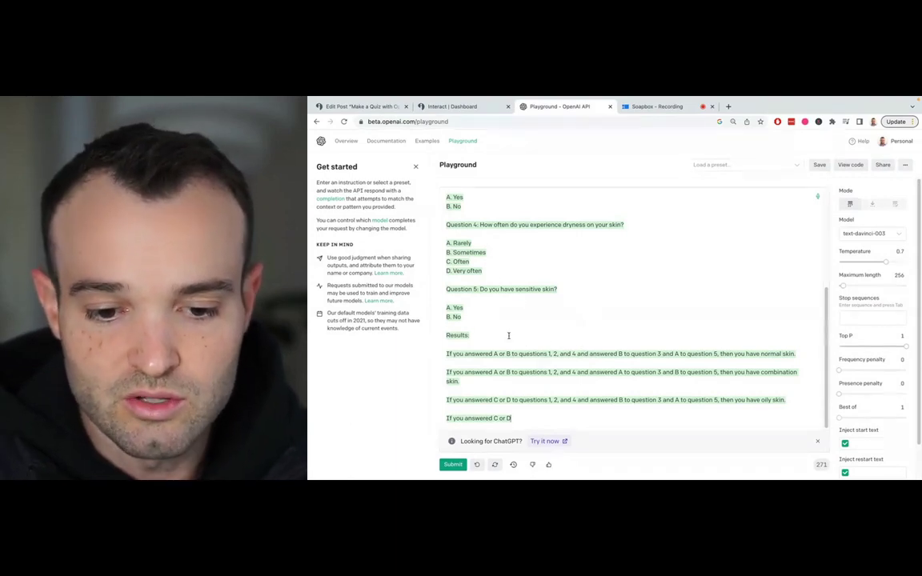
scroll("up", 3)
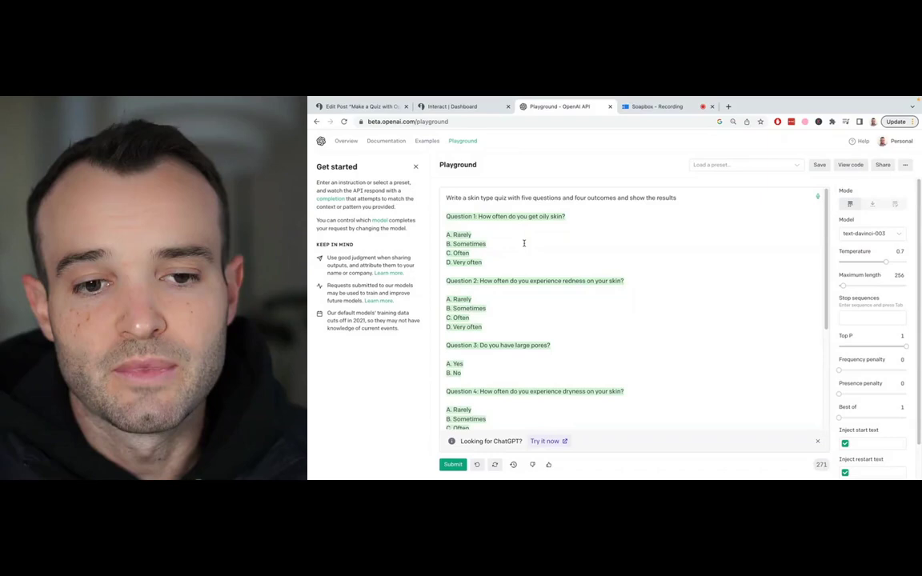
left_click(361, 106)
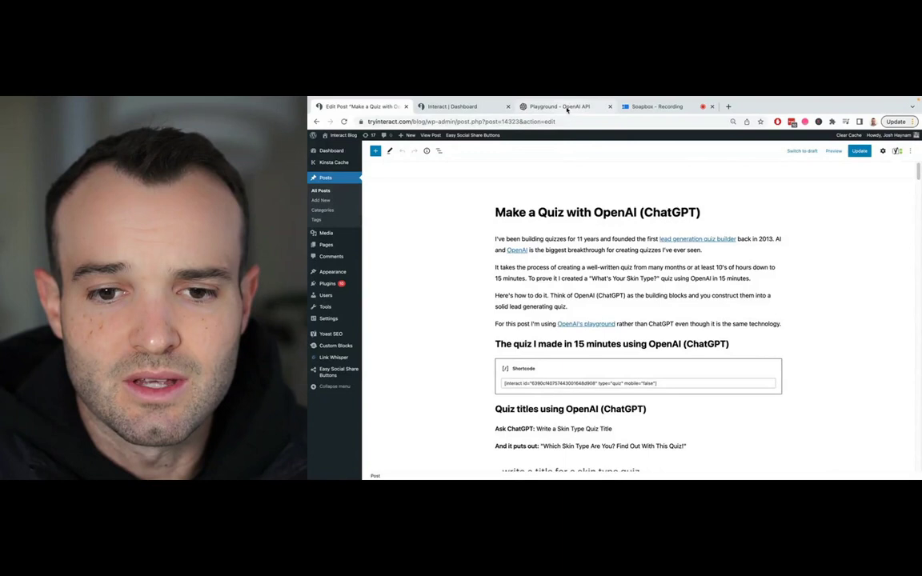
left_click(557, 106)
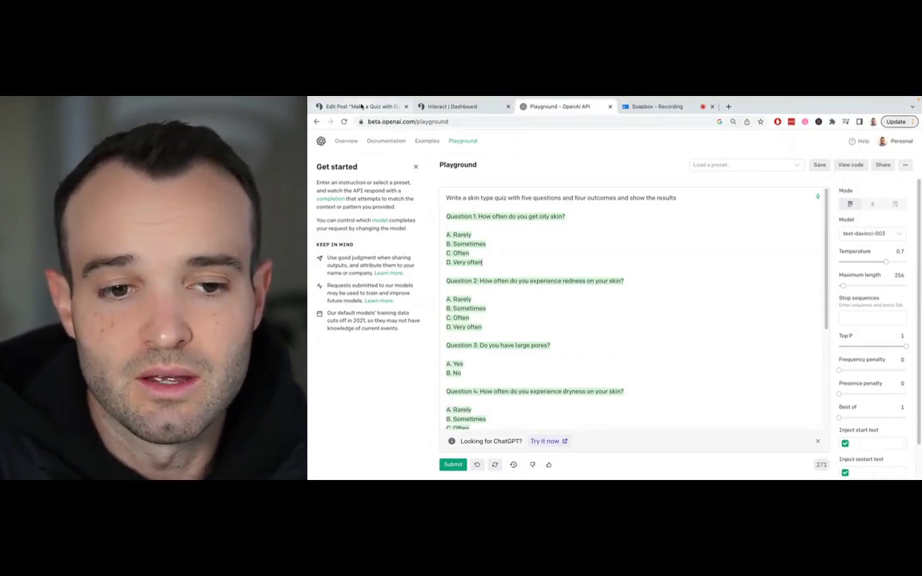
left_click(361, 106)
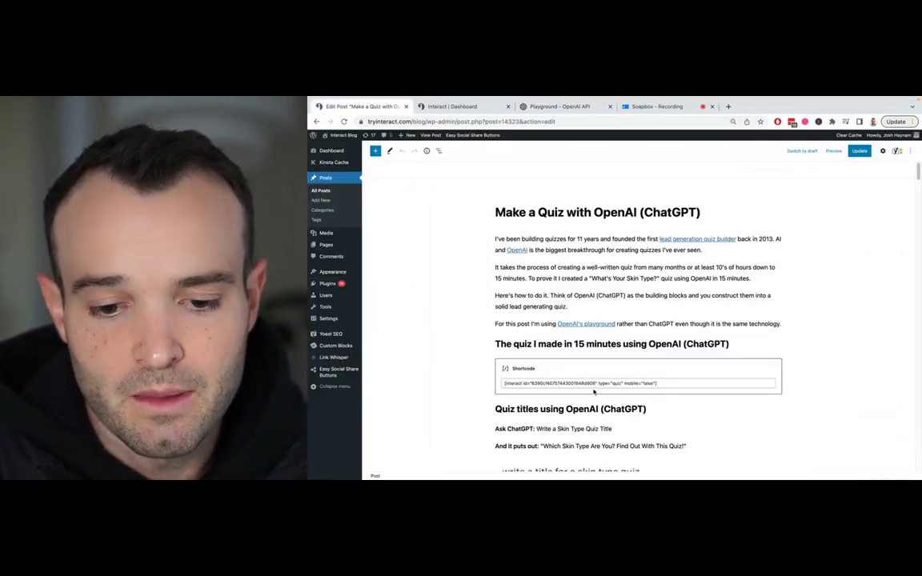
scroll("down", 3)
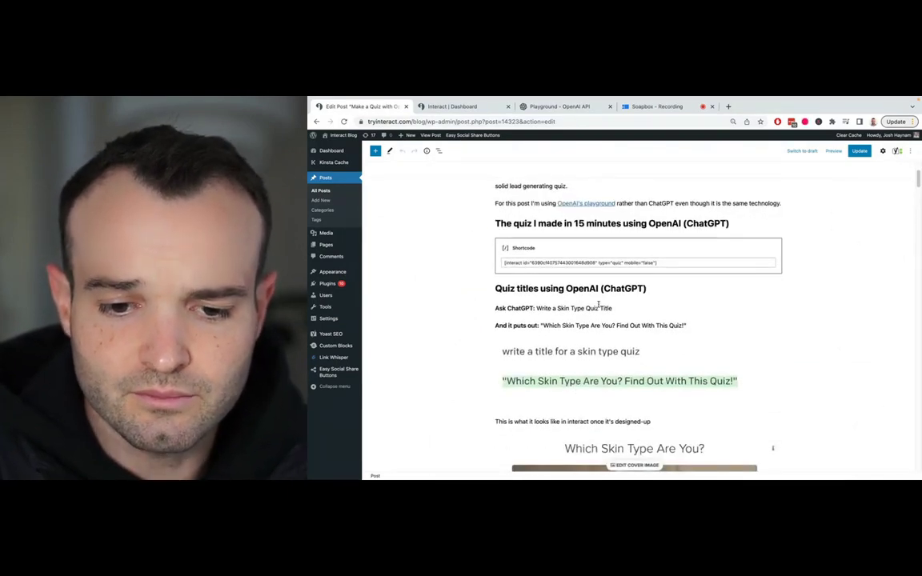
scroll("down", 3)
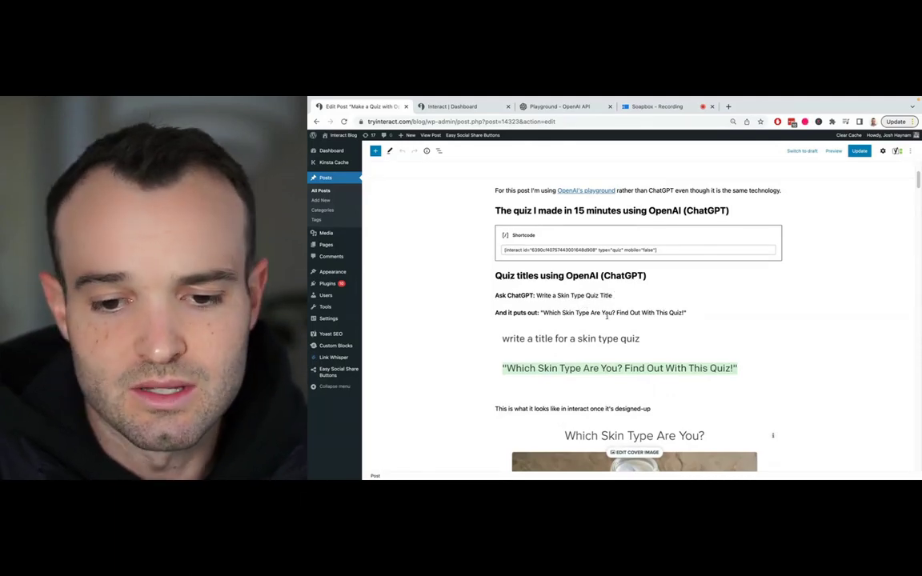
scroll("down", 3)
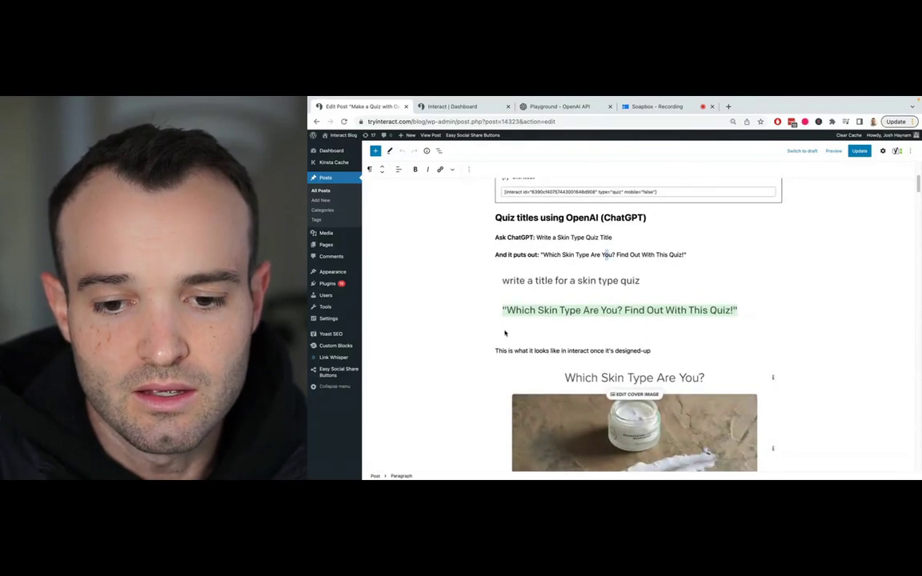
scroll("down", 3)
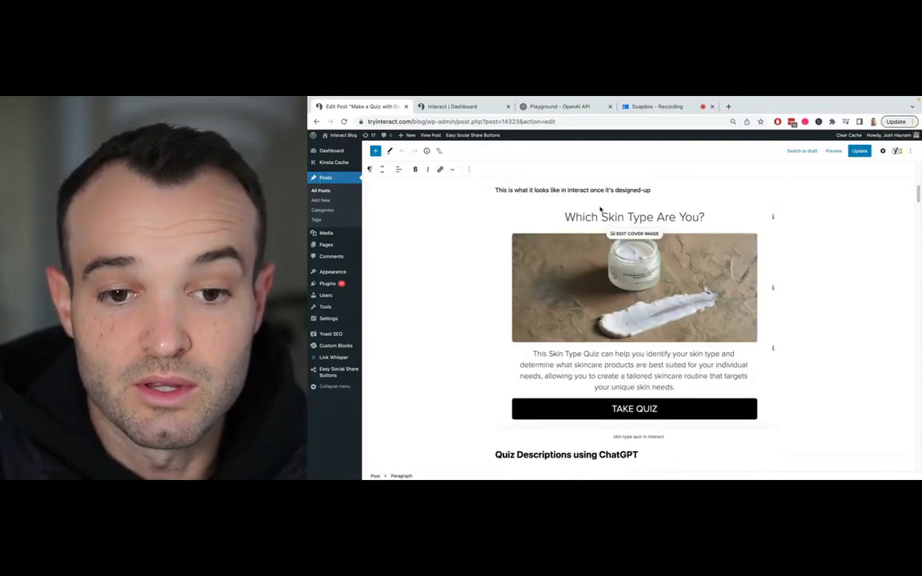
left_click(451, 106)
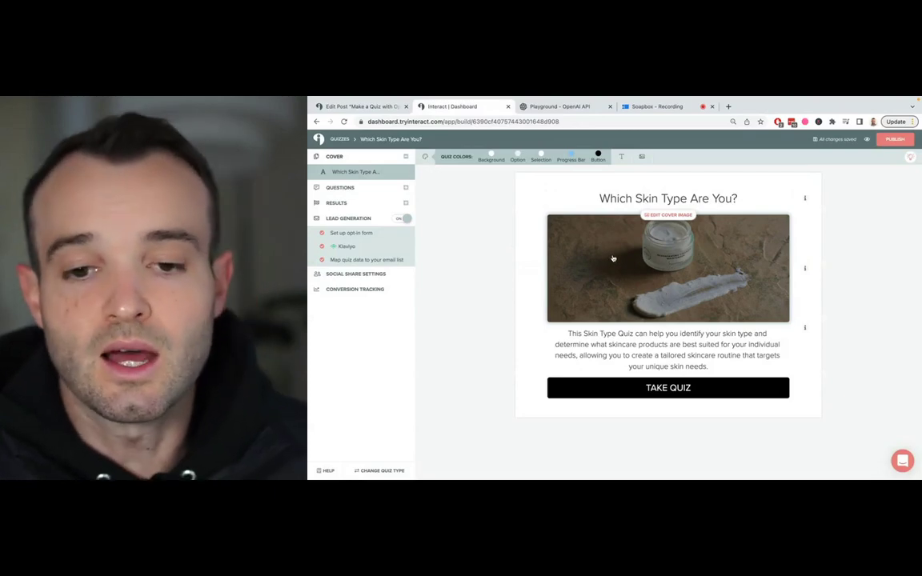
left_click(360, 105)
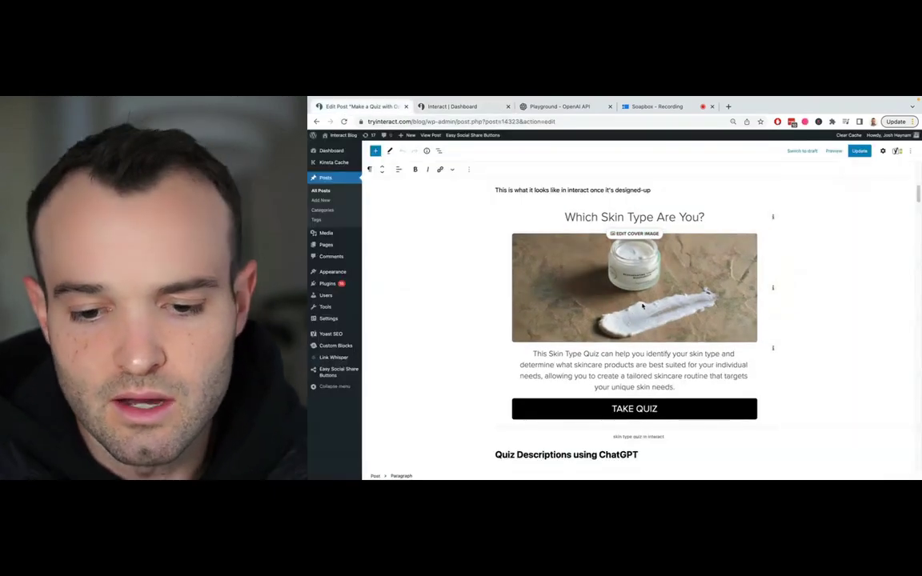
scroll("down", 3)
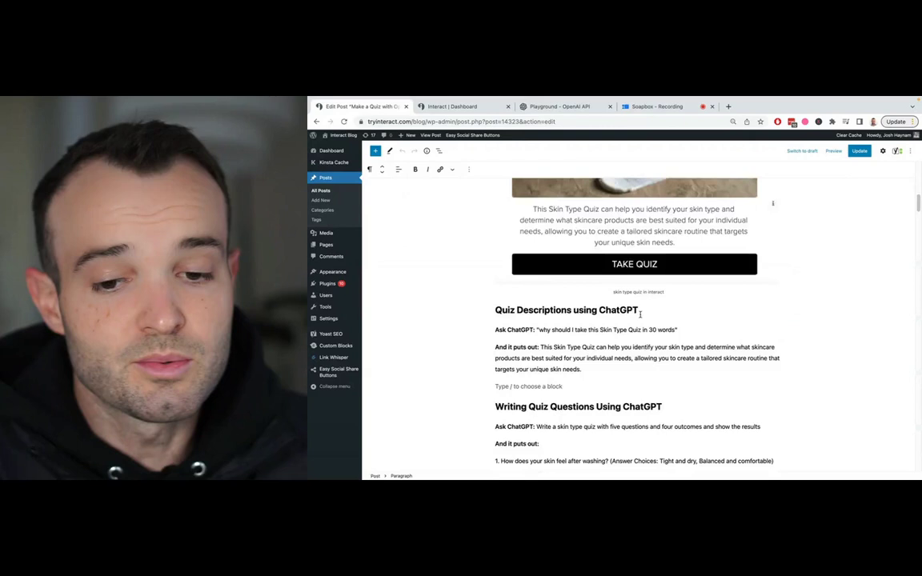
scroll("down", 3)
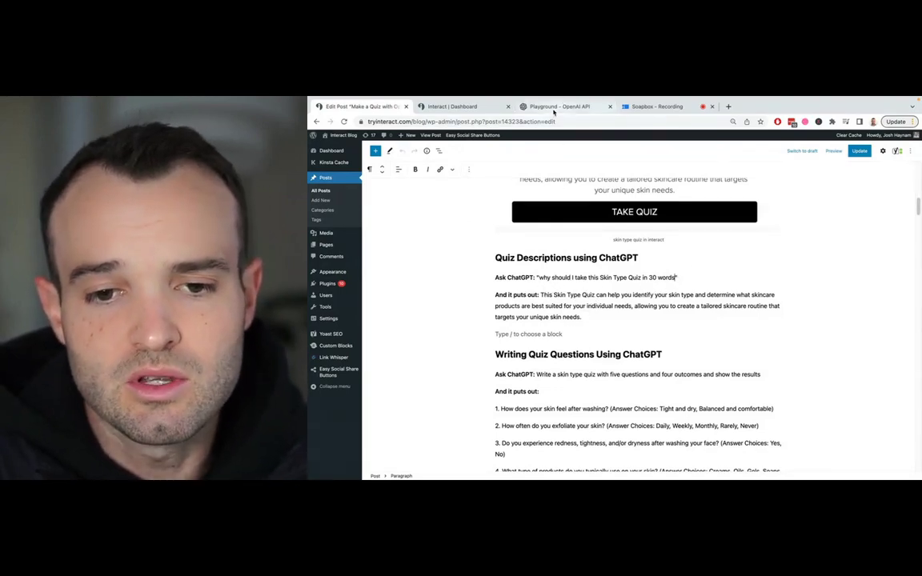
left_click(557, 106)
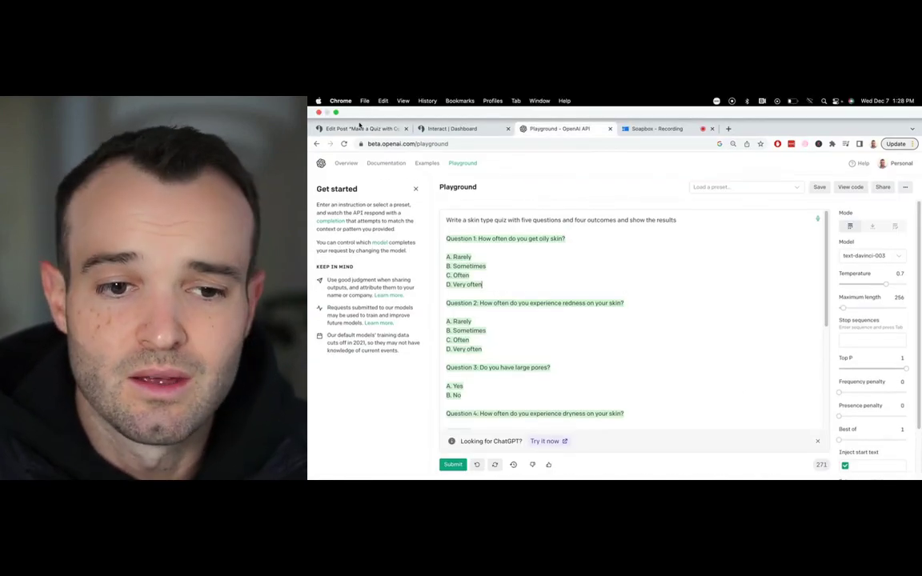
left_click(361, 128)
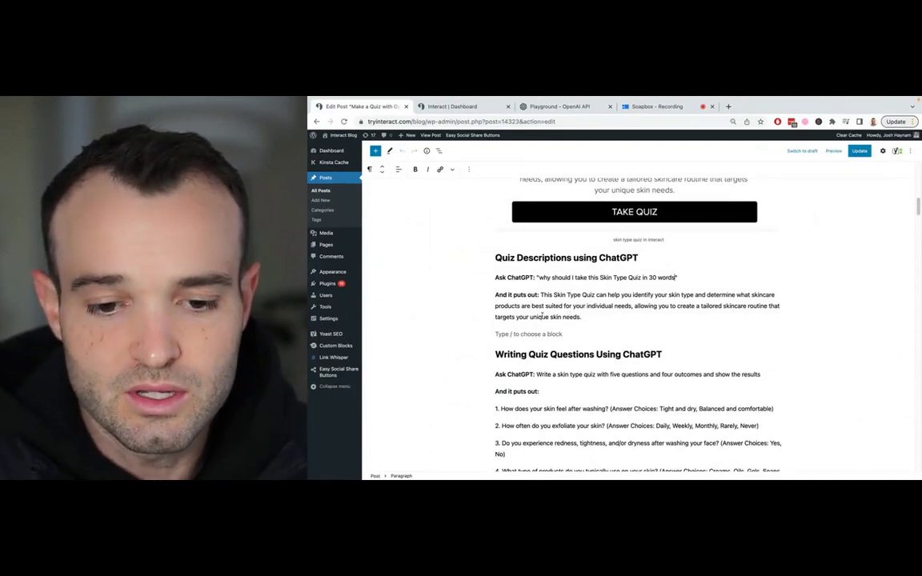
scroll("down", 3)
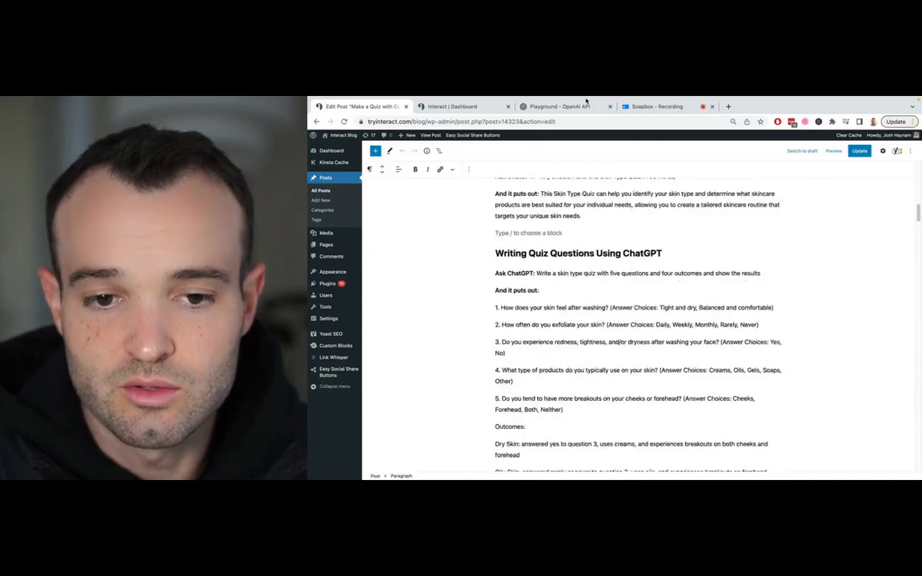
left_click(559, 106)
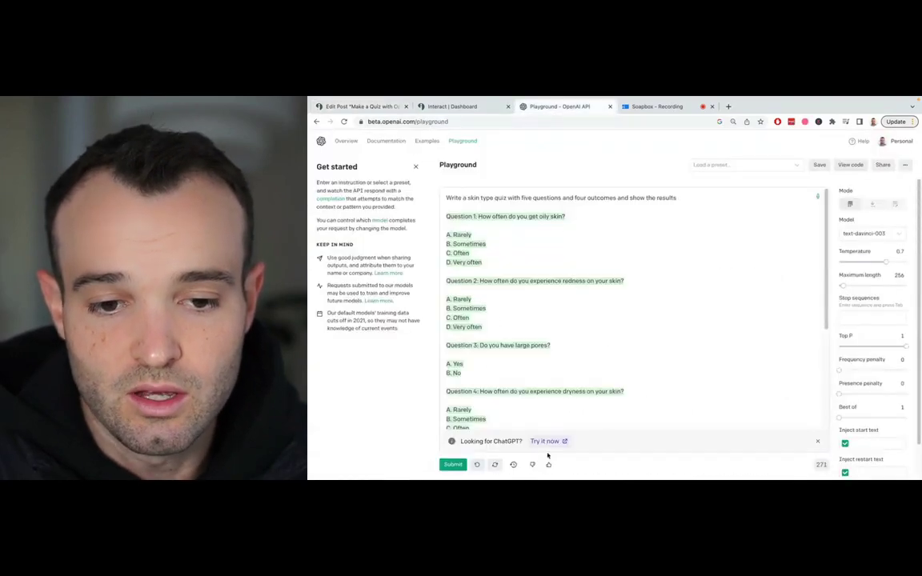
left_click(361, 106)
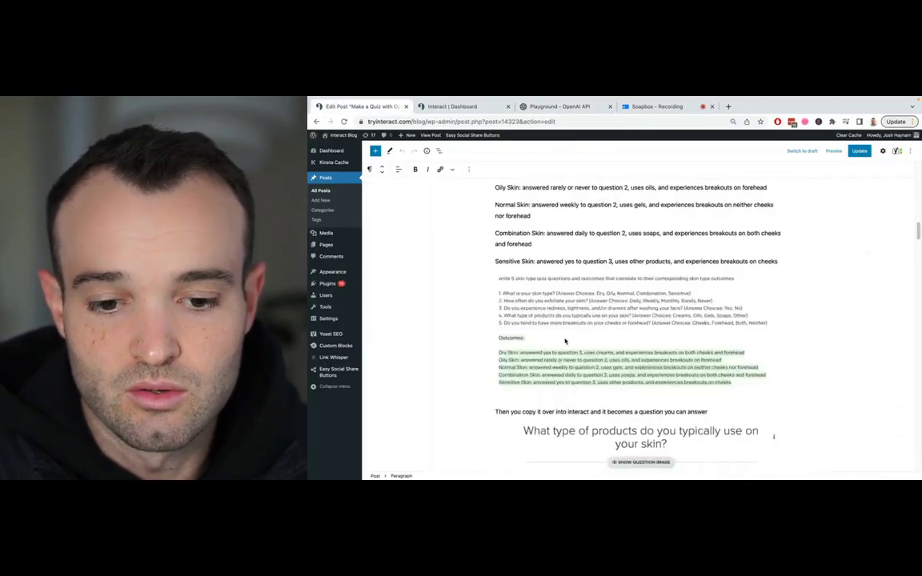
scroll("down", 3)
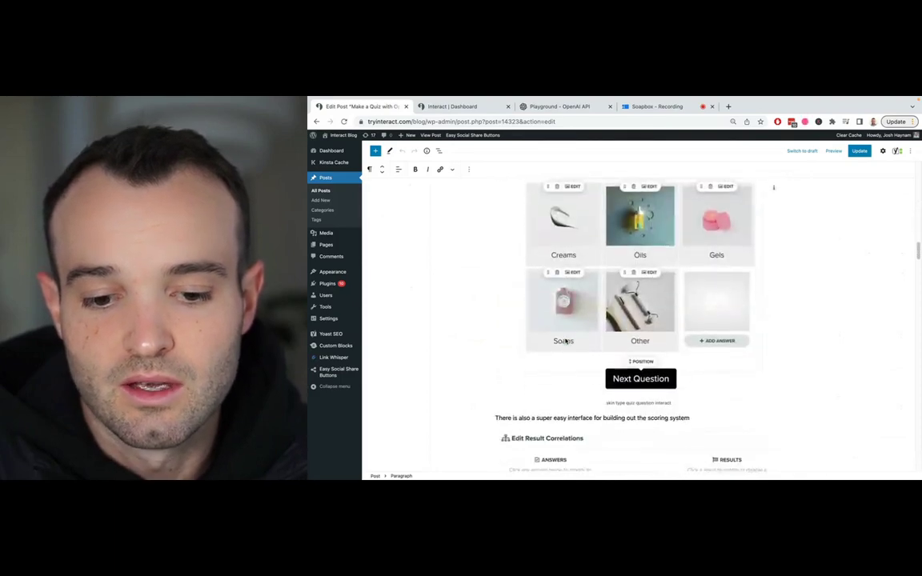
scroll("down", 3)
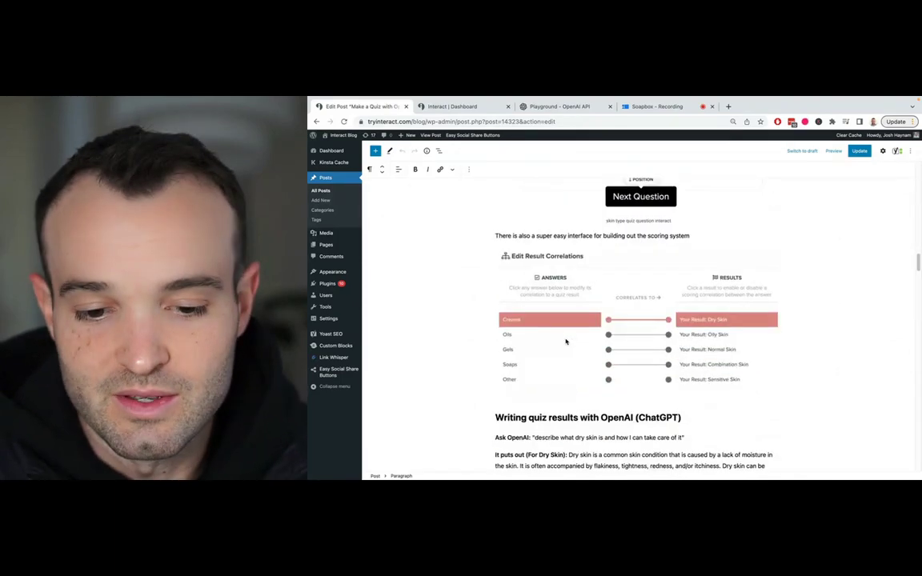
scroll("down", 3)
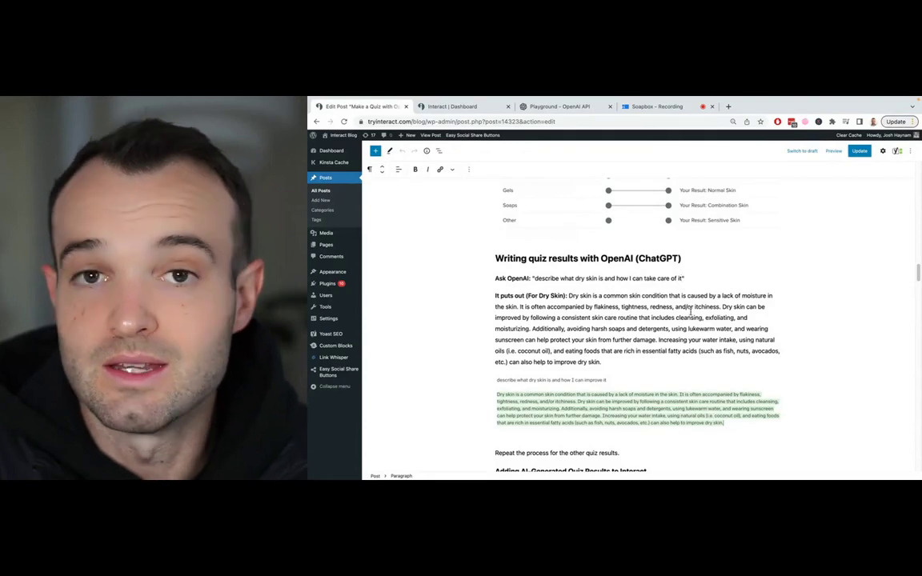
scroll("down", 3)
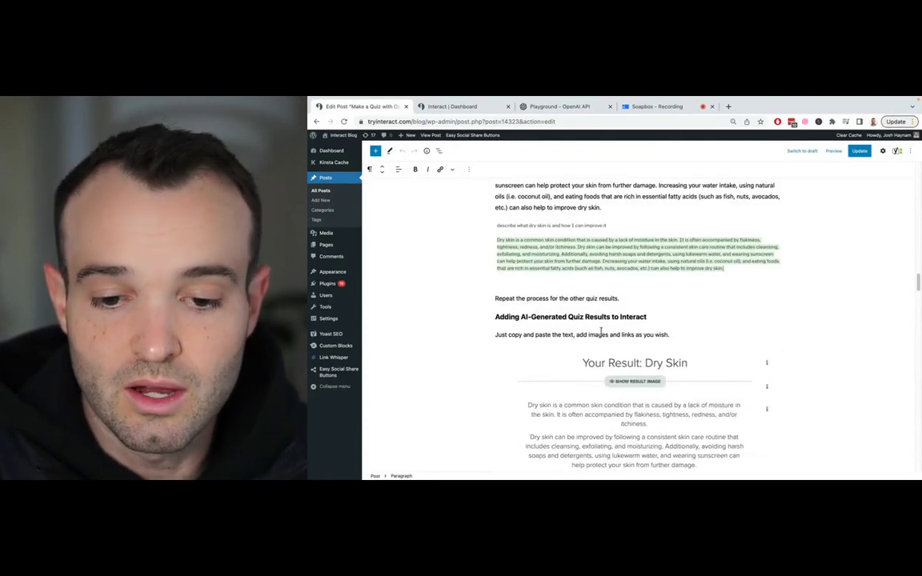
scroll("down", 3)
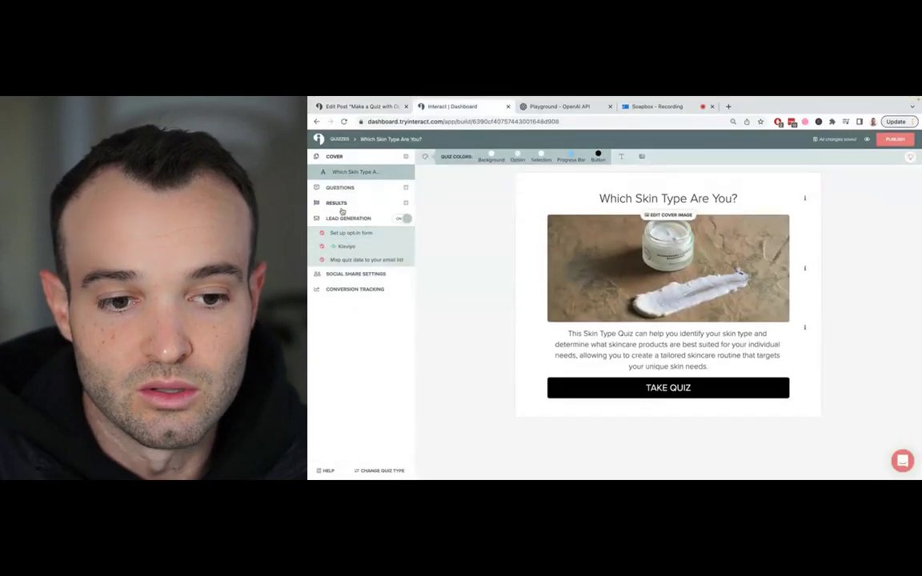
Review the quiz's result pages, questions and answer-to-result correlations
left_click(336, 185)
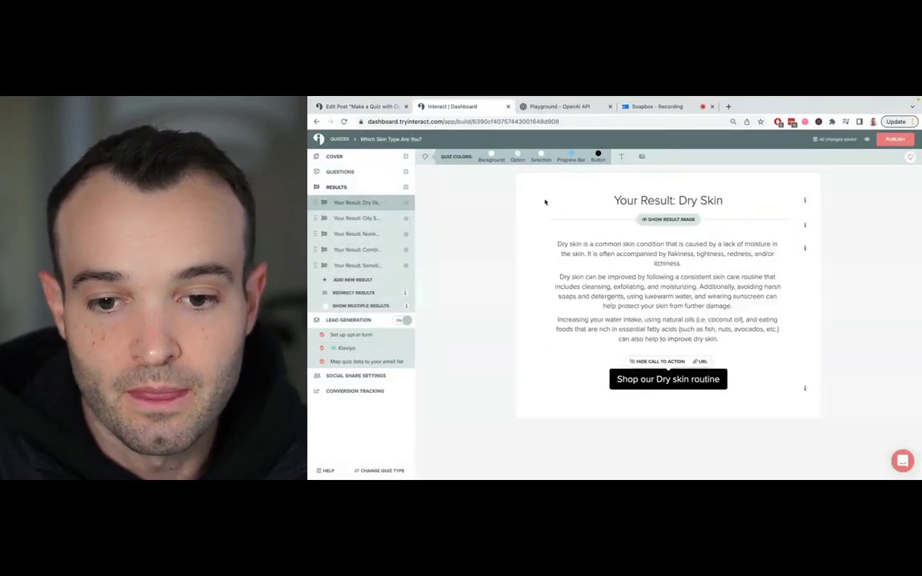
left_click(340, 171)
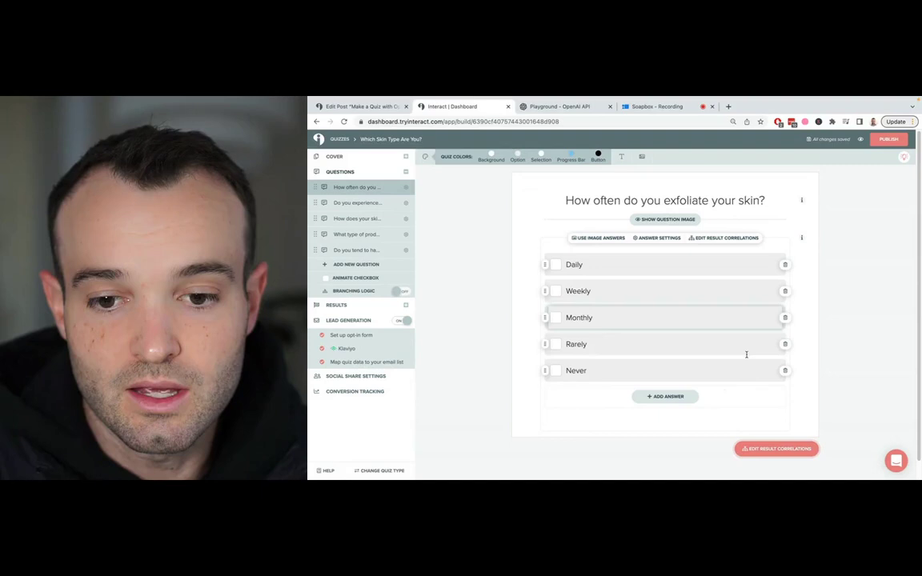
left_click(775, 448)
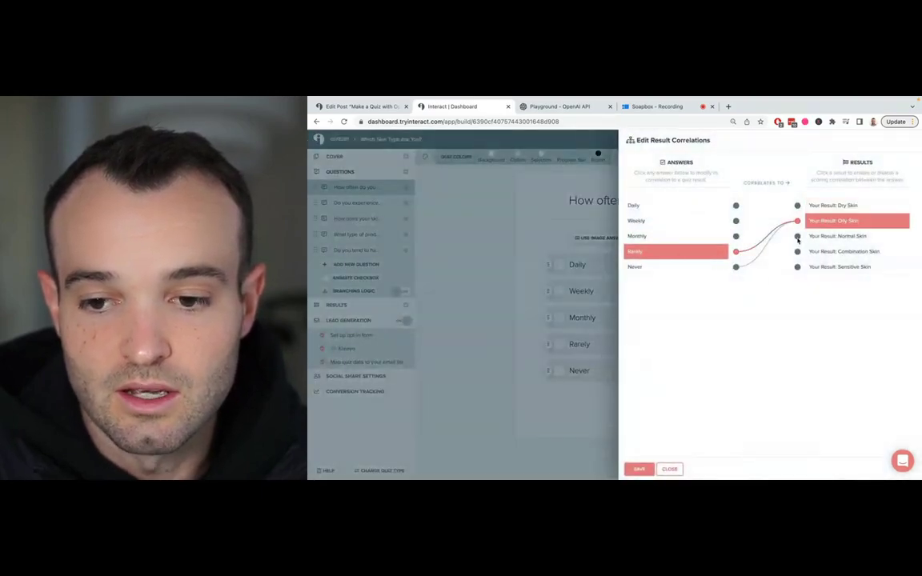
left_click(670, 470)
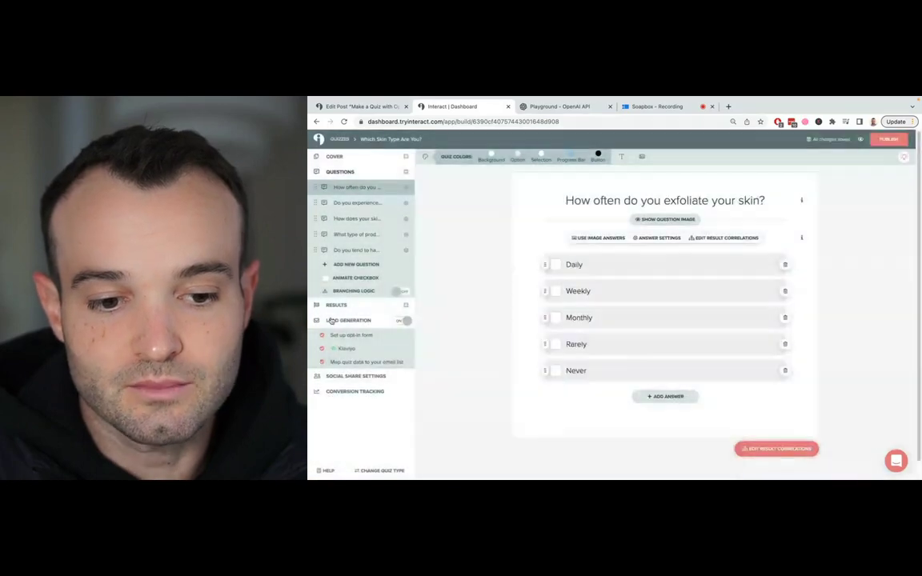
View the connected Klaviyo lead integration settings, then return to the WordPress draft
left_click(346, 349)
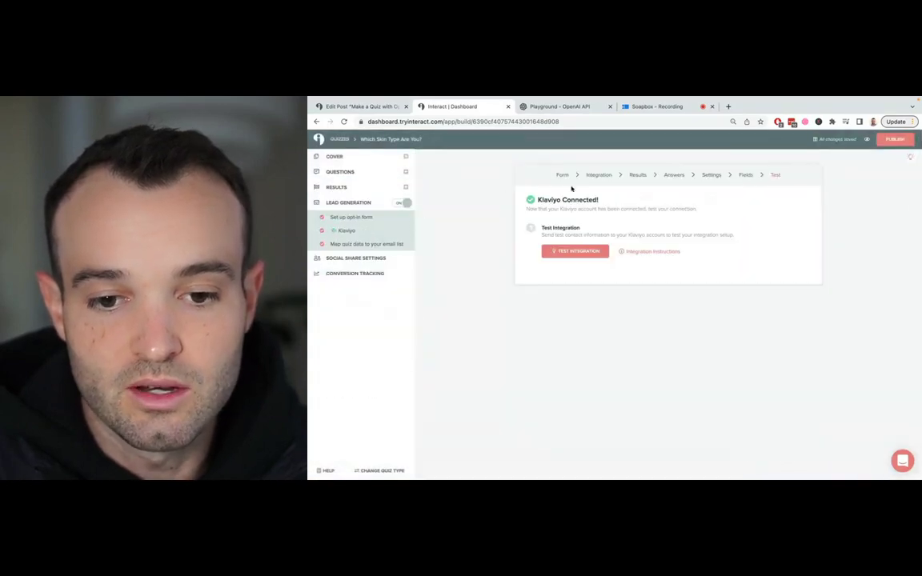
left_click(559, 175)
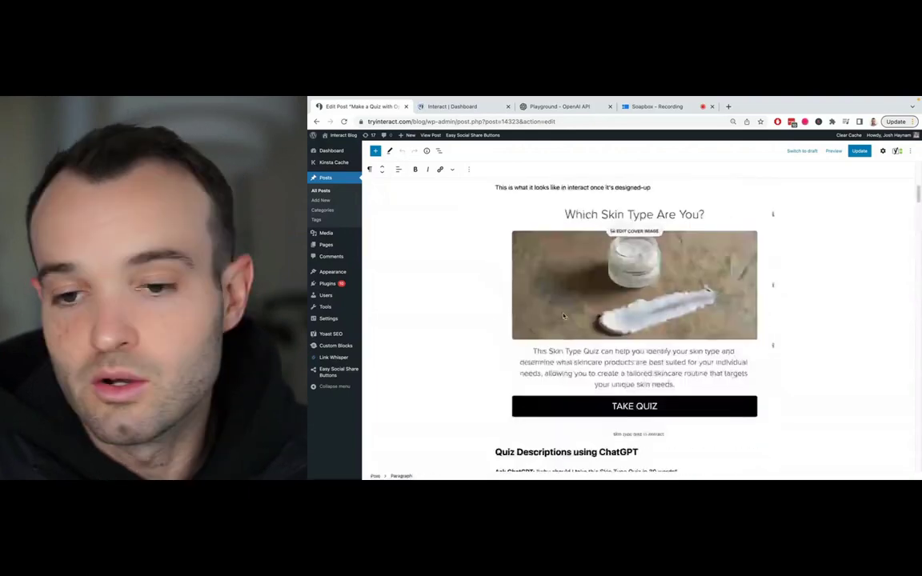
Update the quiz post and view the published "Make a Quiz with OpenAI (ChatGPT)" article
scroll("up", 3)
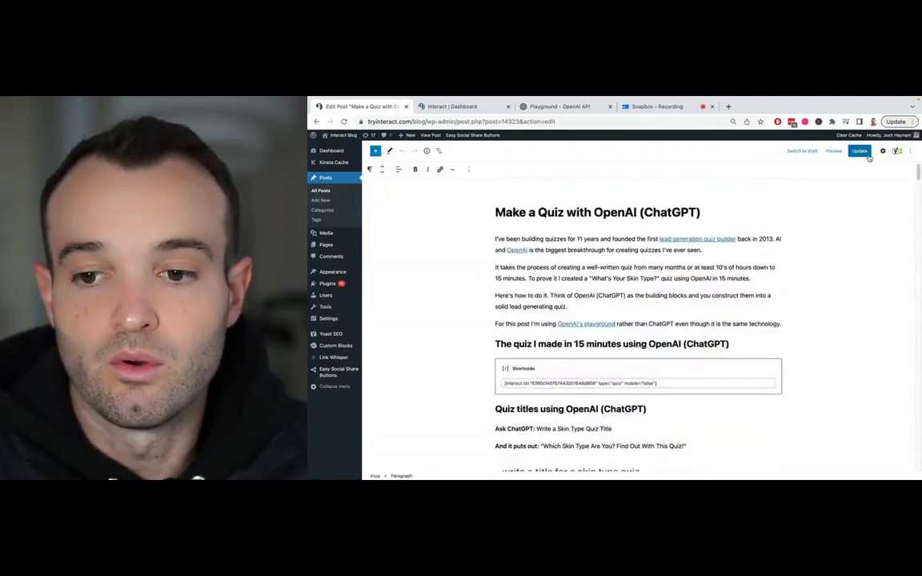
left_click(858, 151)
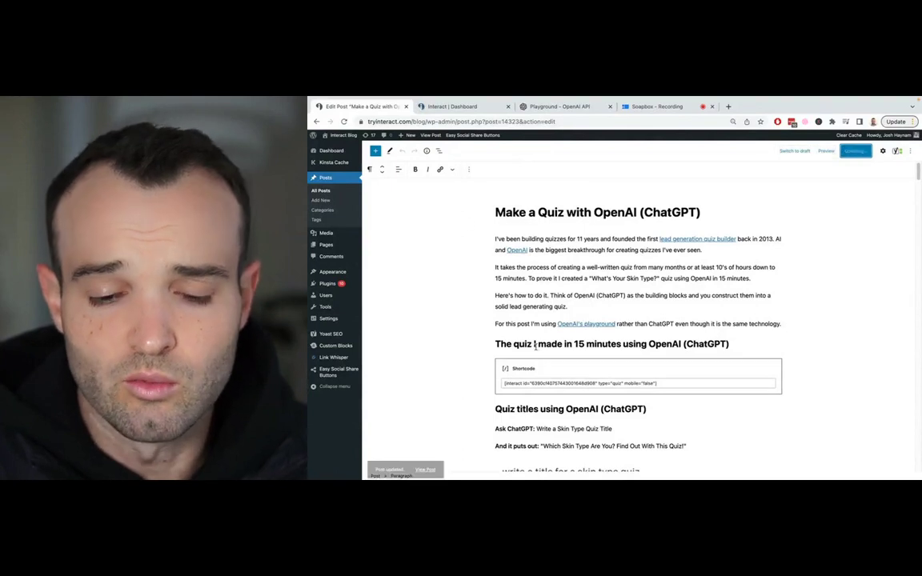
left_click(855, 150)
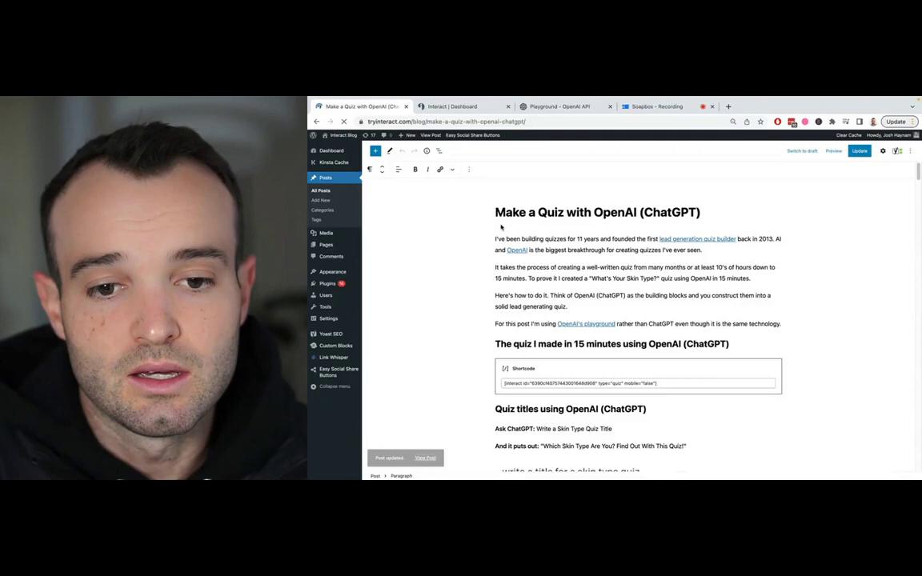
left_click(426, 457)
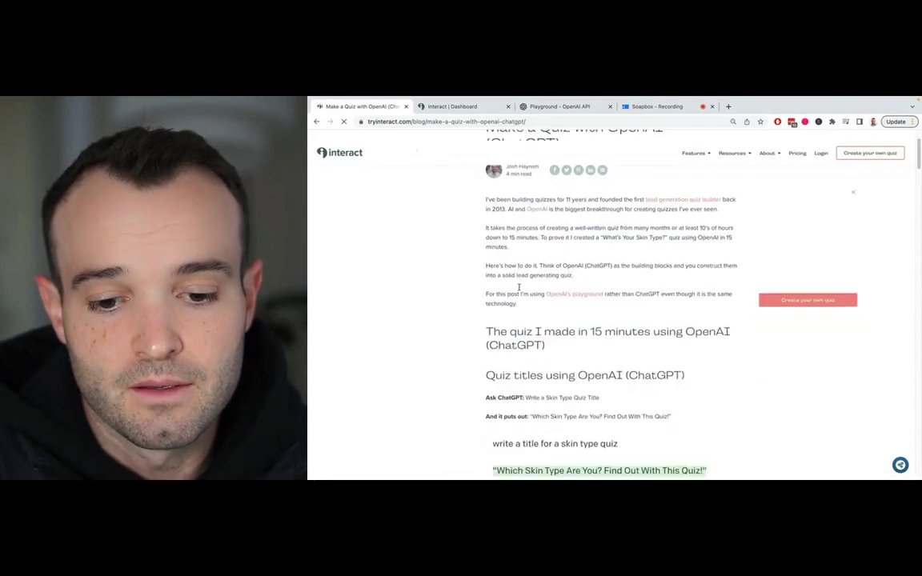
Take the embedded skin type quiz, skipping the email signup, to reach the Dry Skin result
scroll("up", 3)
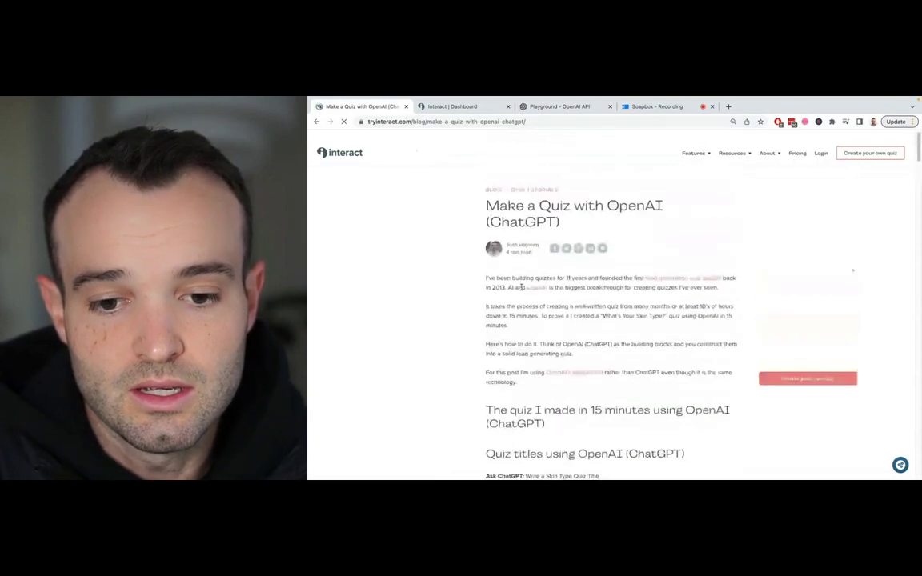
scroll("down", 3)
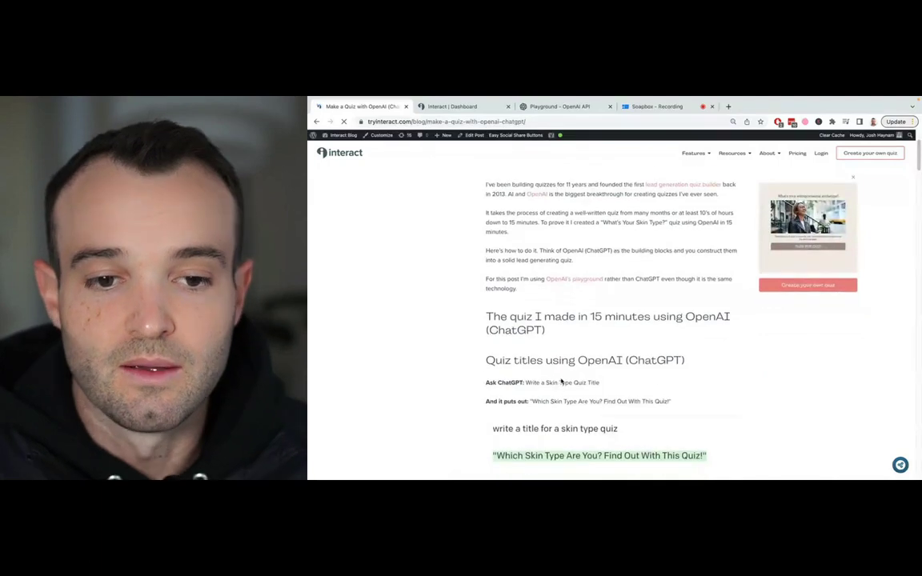
scroll("down", 3)
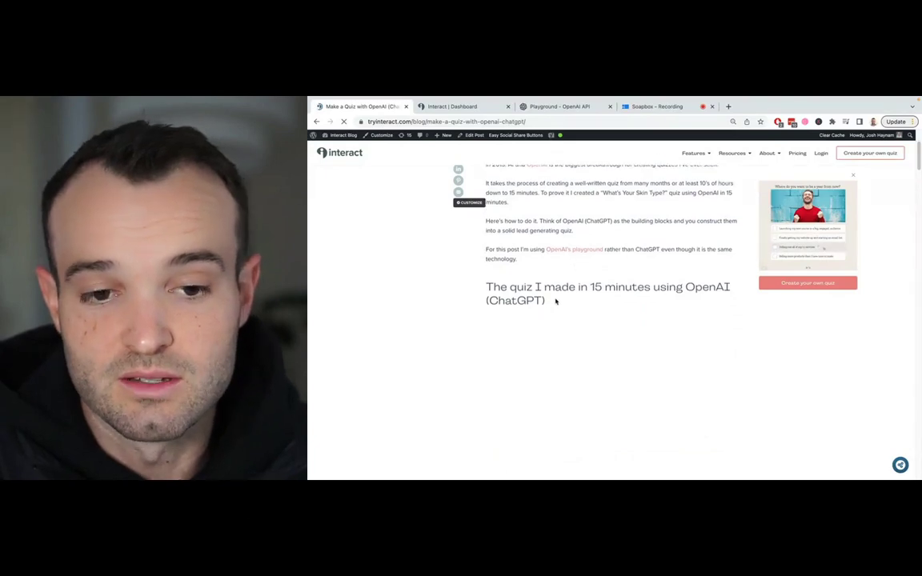
scroll("down", 3)
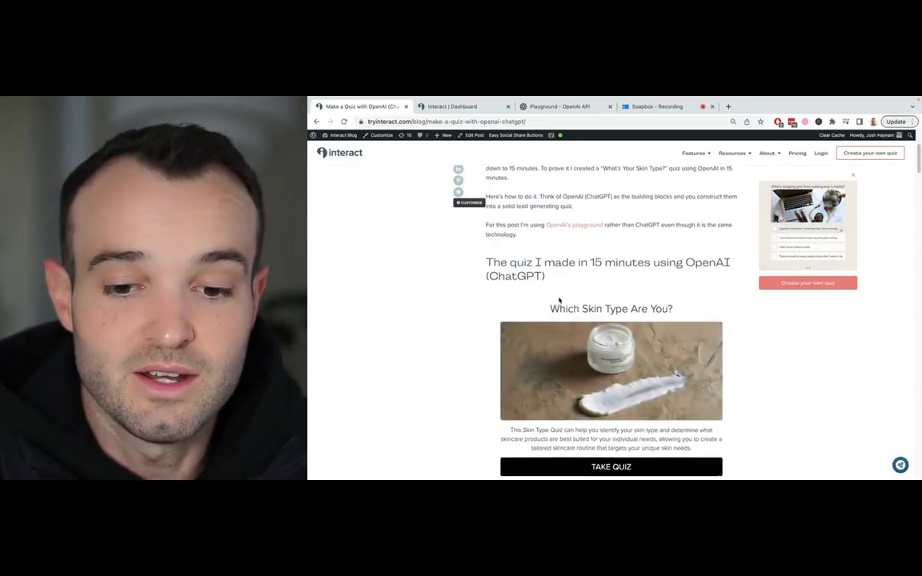
scroll("down", 3)
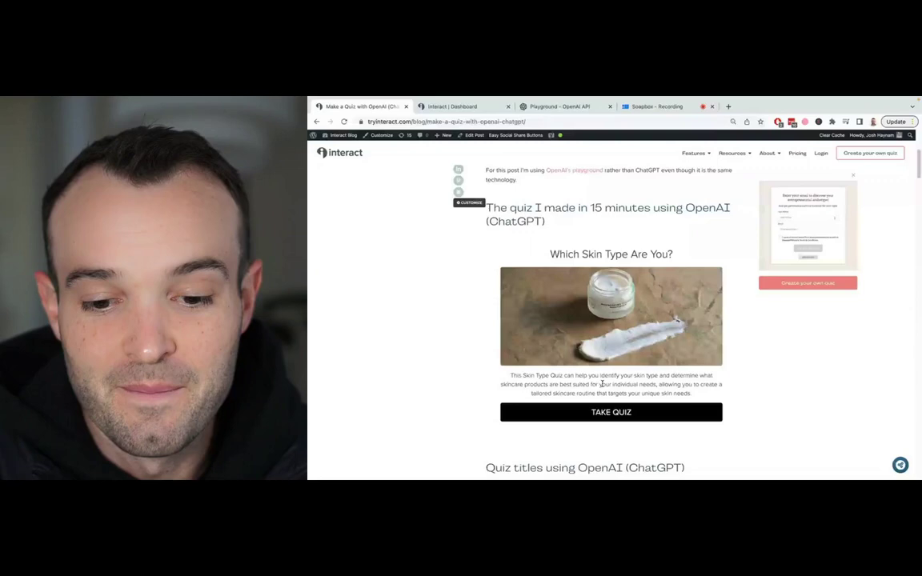
mouse_move(589, 413)
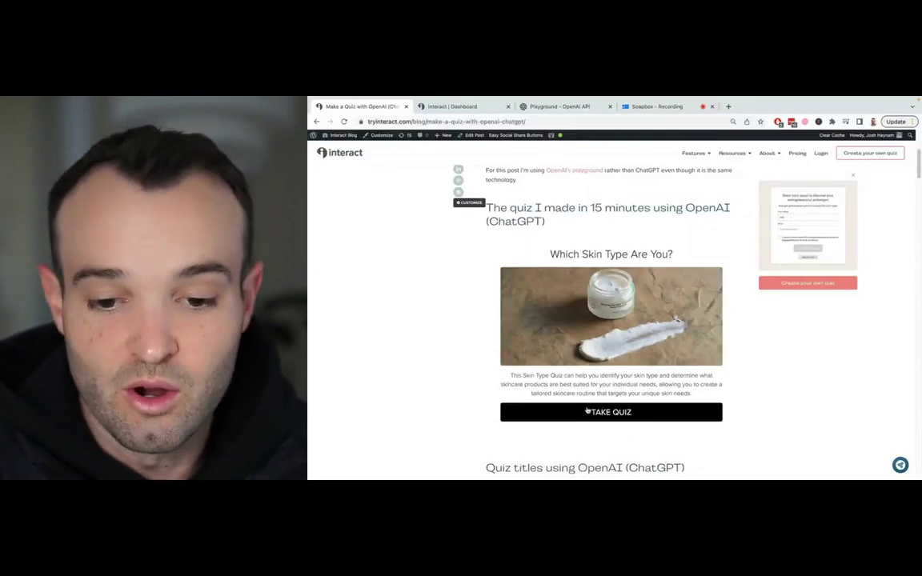
left_click(610, 412)
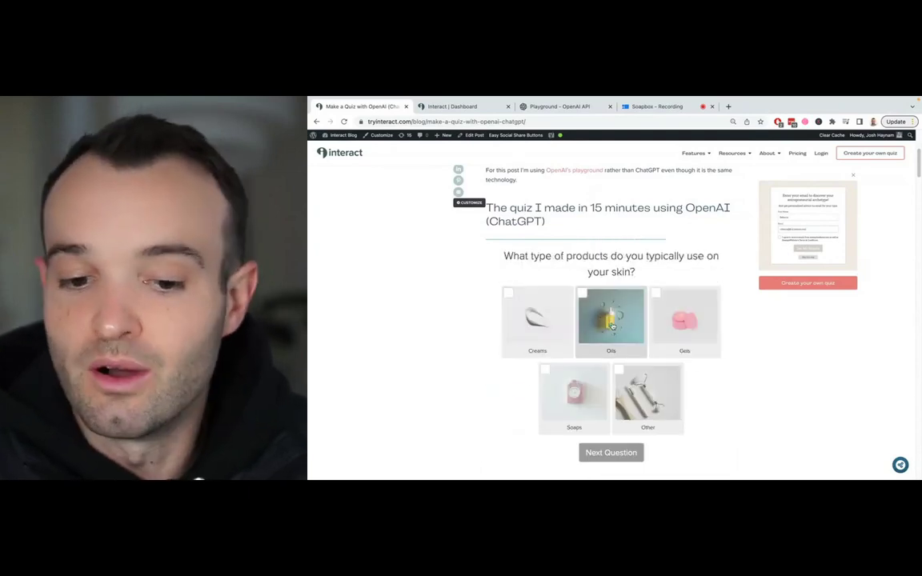
left_click(611, 452)
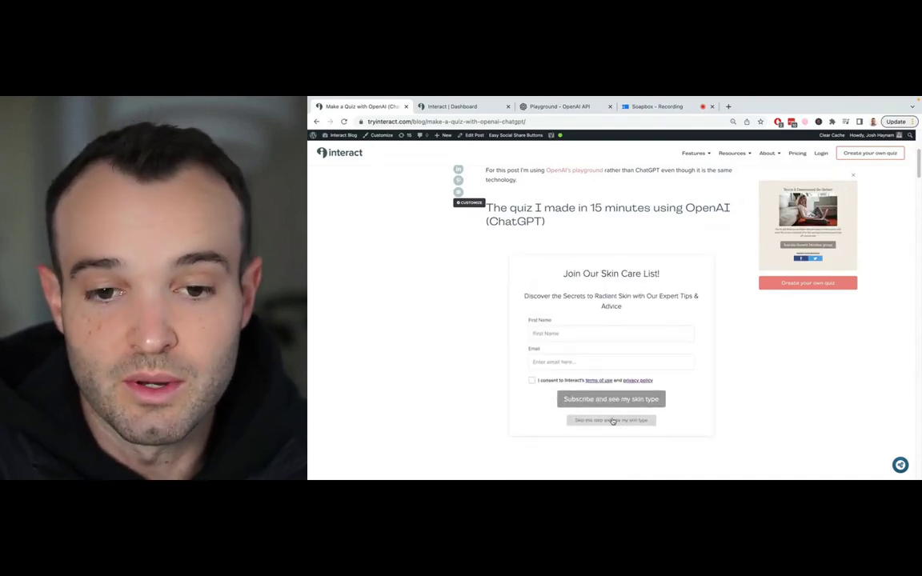
left_click(612, 419)
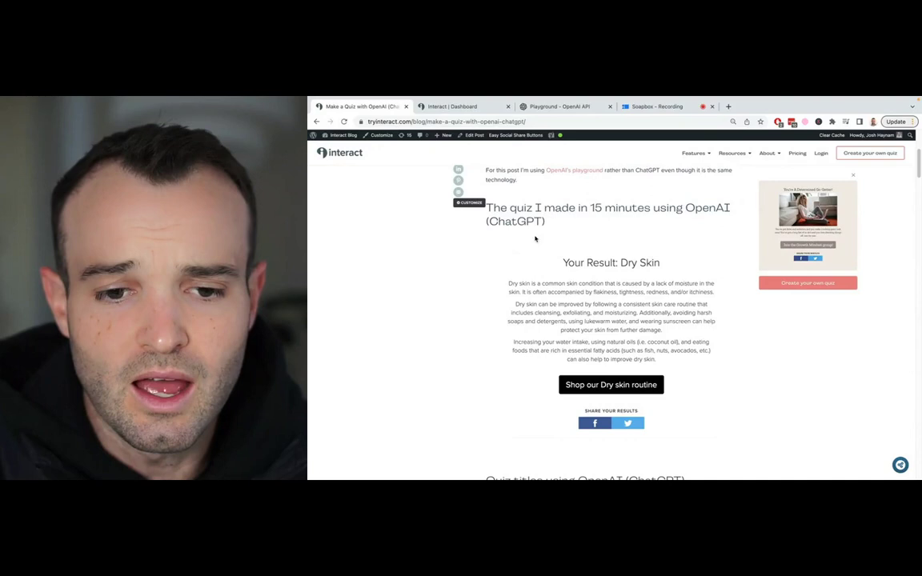
scroll("down", 3)
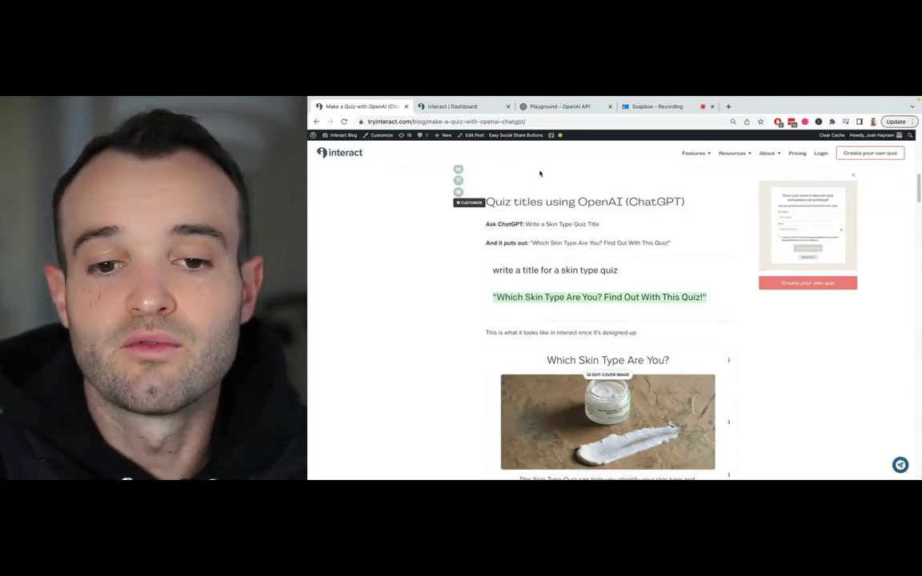
mouse_move(559, 106)
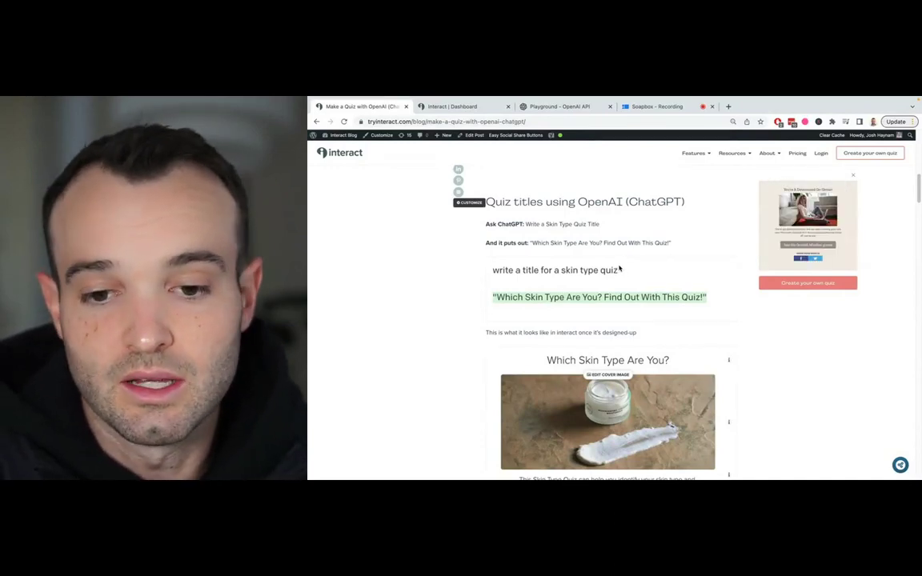
scroll("down", 3)
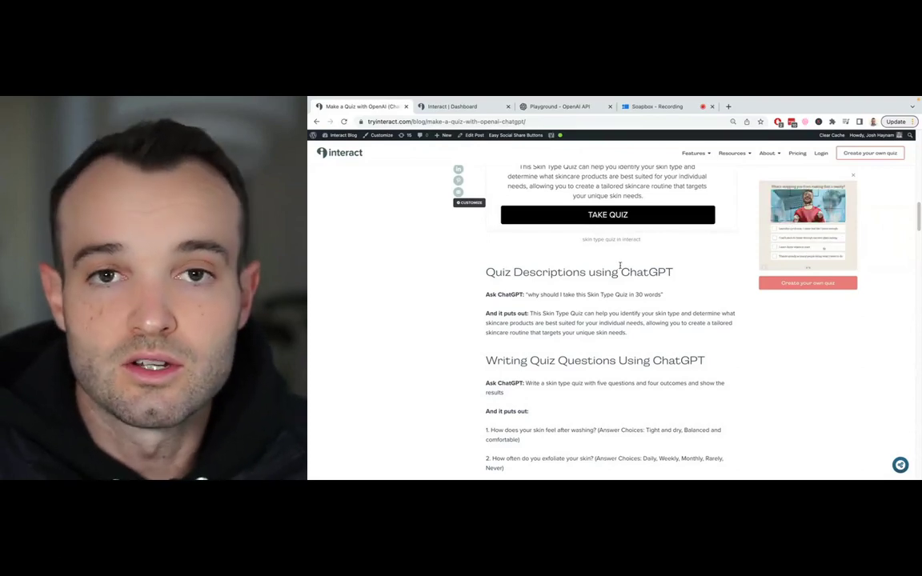
scroll("down", 3)
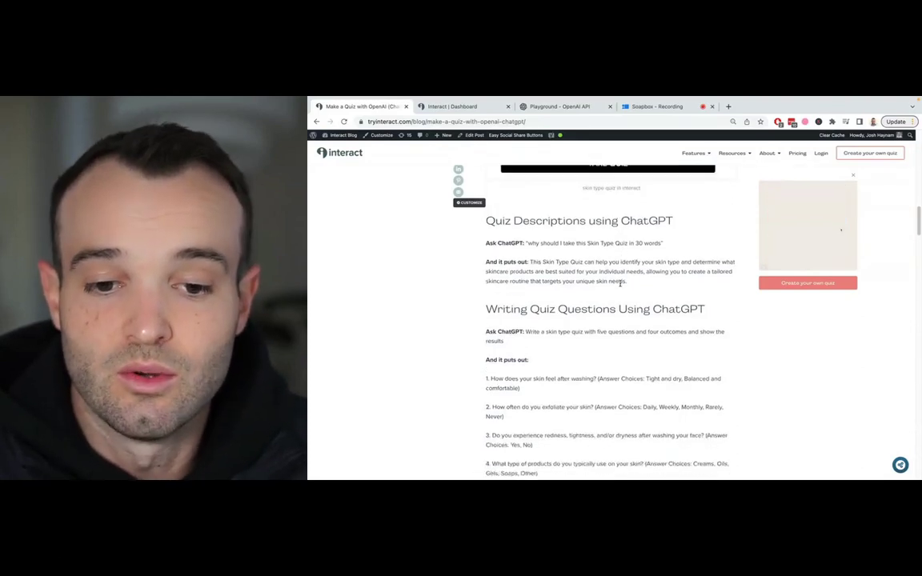
scroll("up", 3)
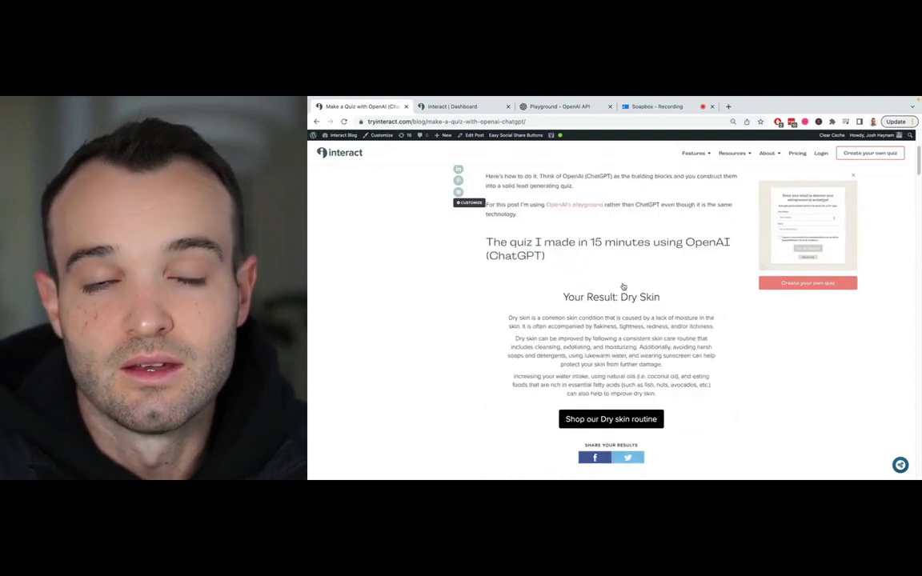